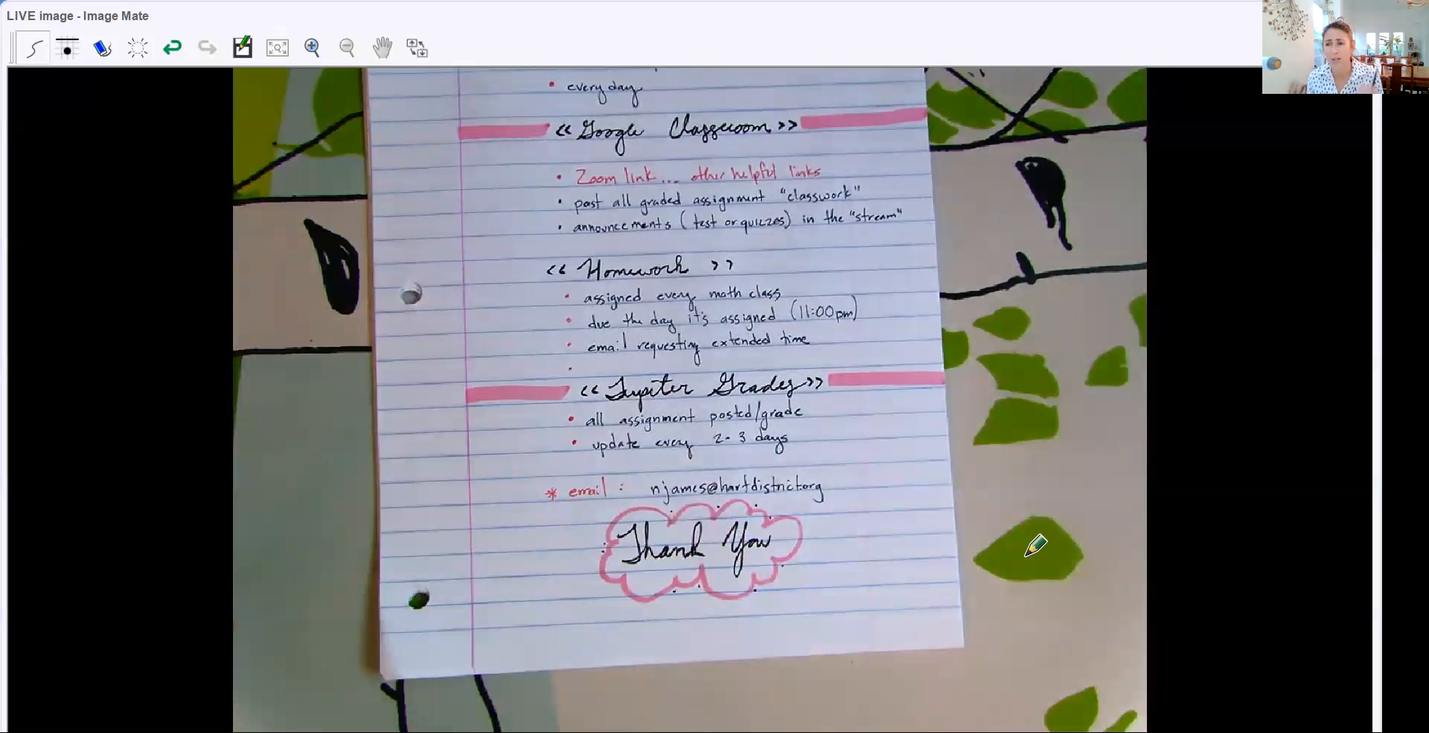
pyautogui.moveTo(843, 433)
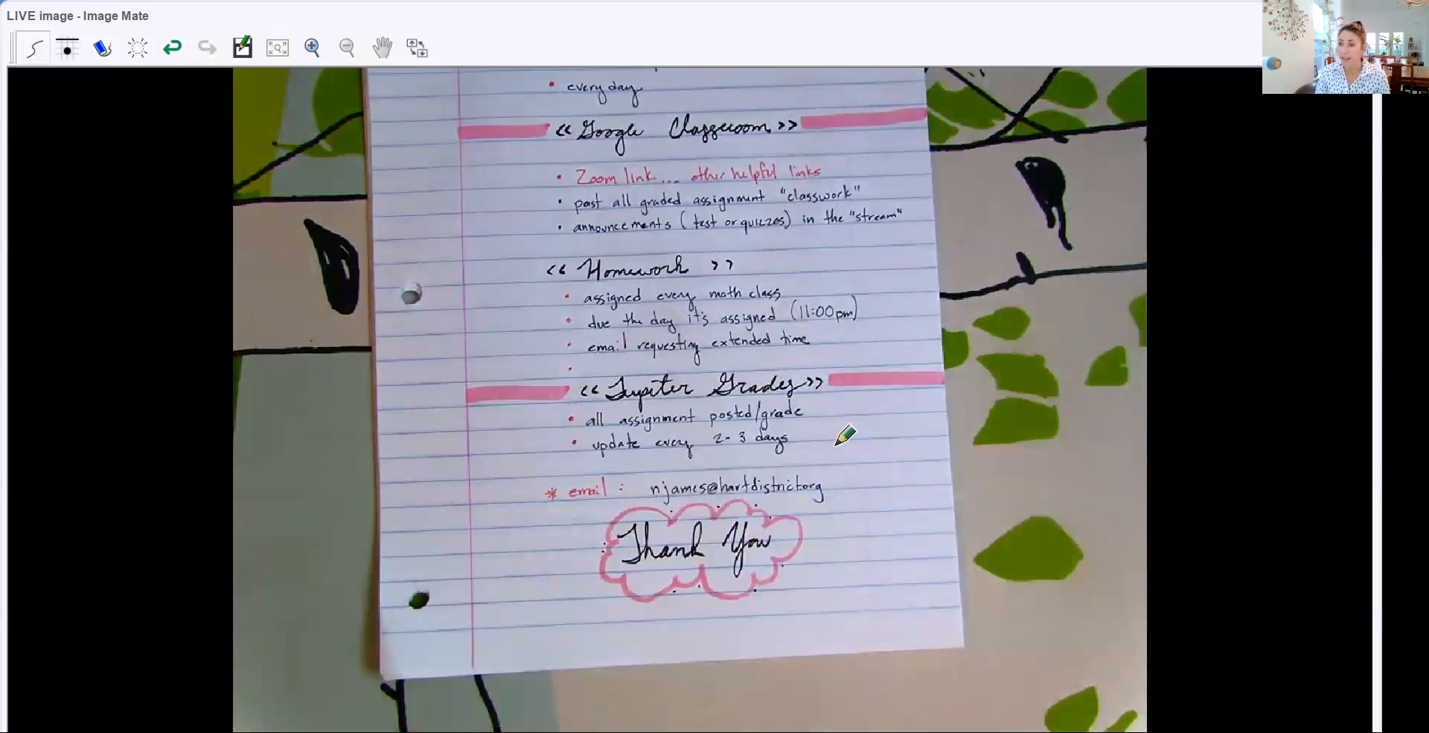